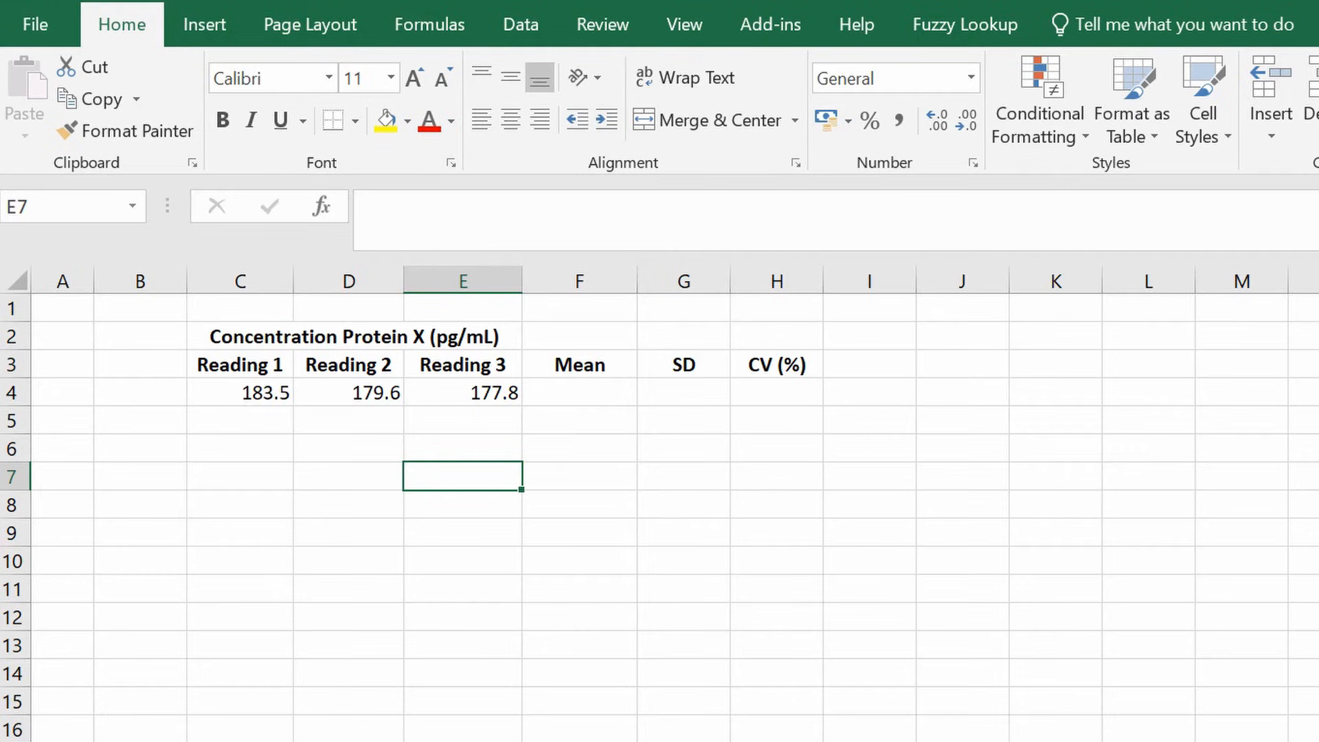
mouse_move(416, 513)
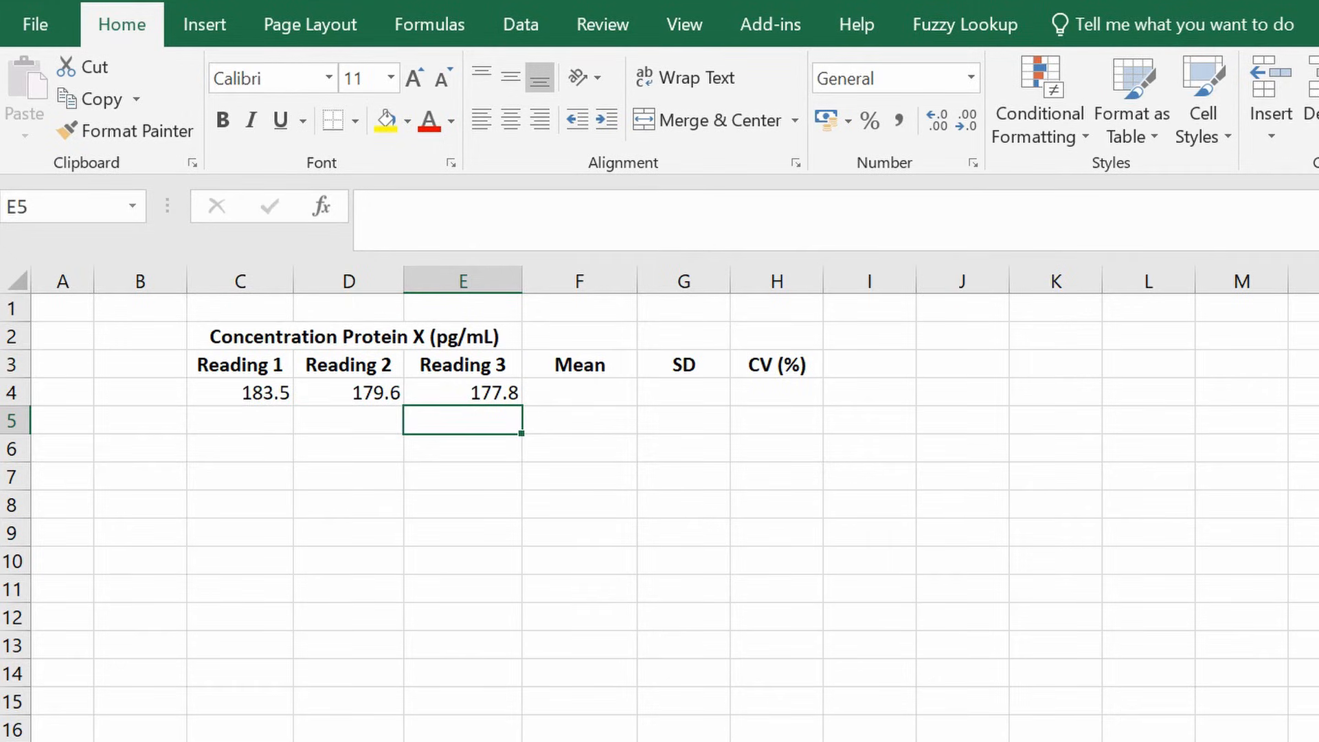
mouse_move(583, 402)
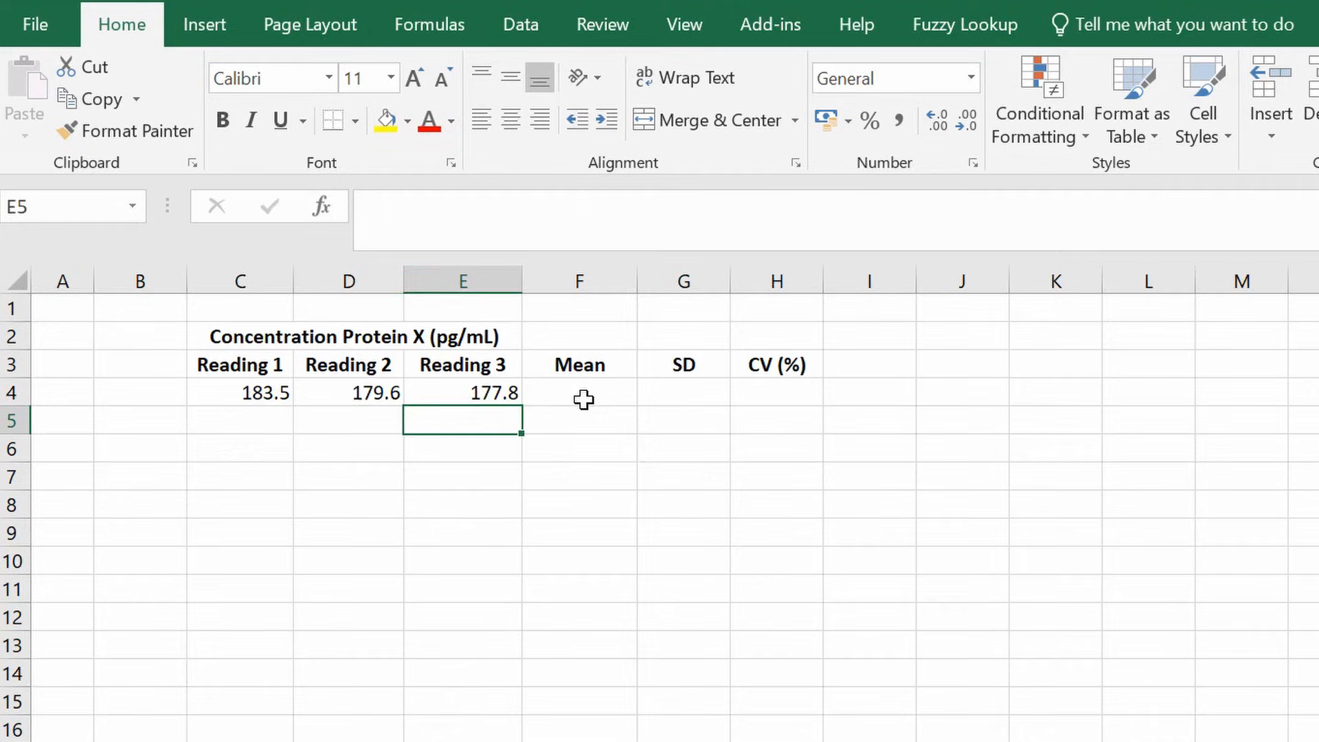
Enter =AVERAGE(C4:E4) in F4 to get the mean 180.3, then select G4.
click(579, 393)
text(=)
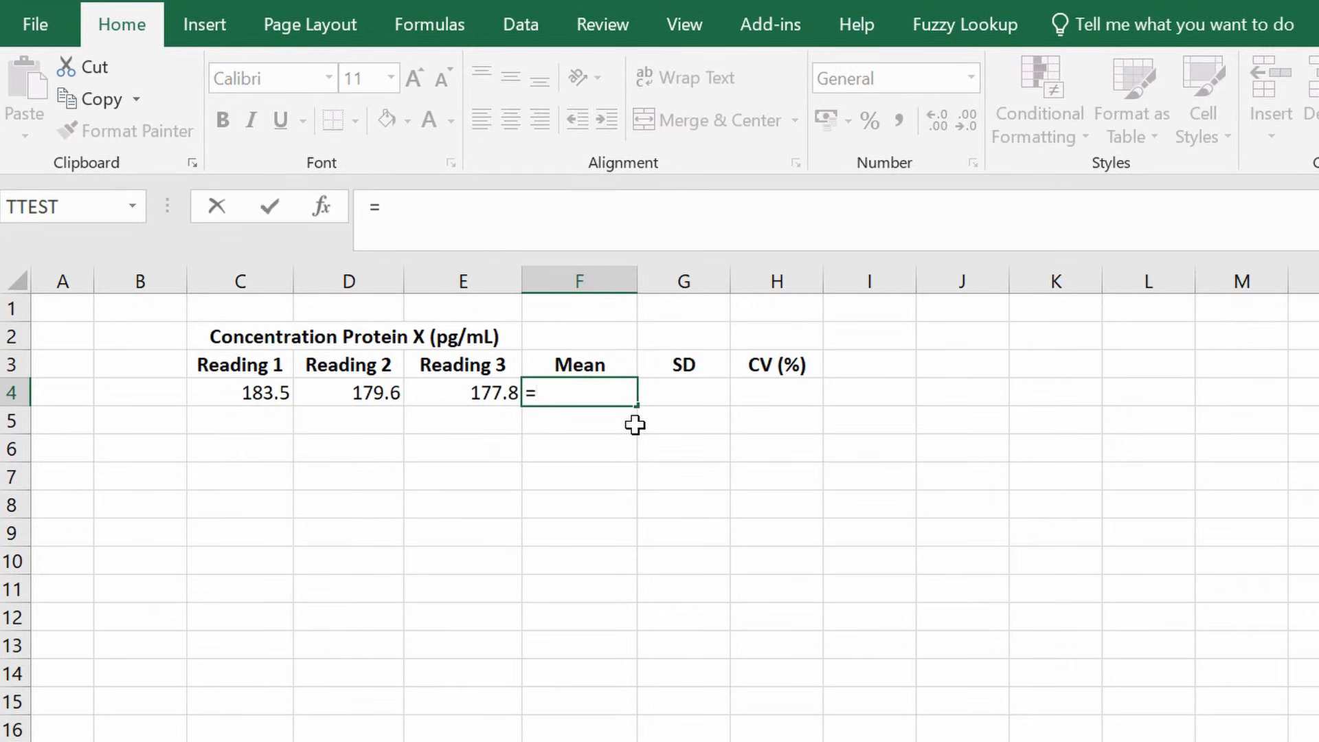
text(AVERAGE(C4:E4)
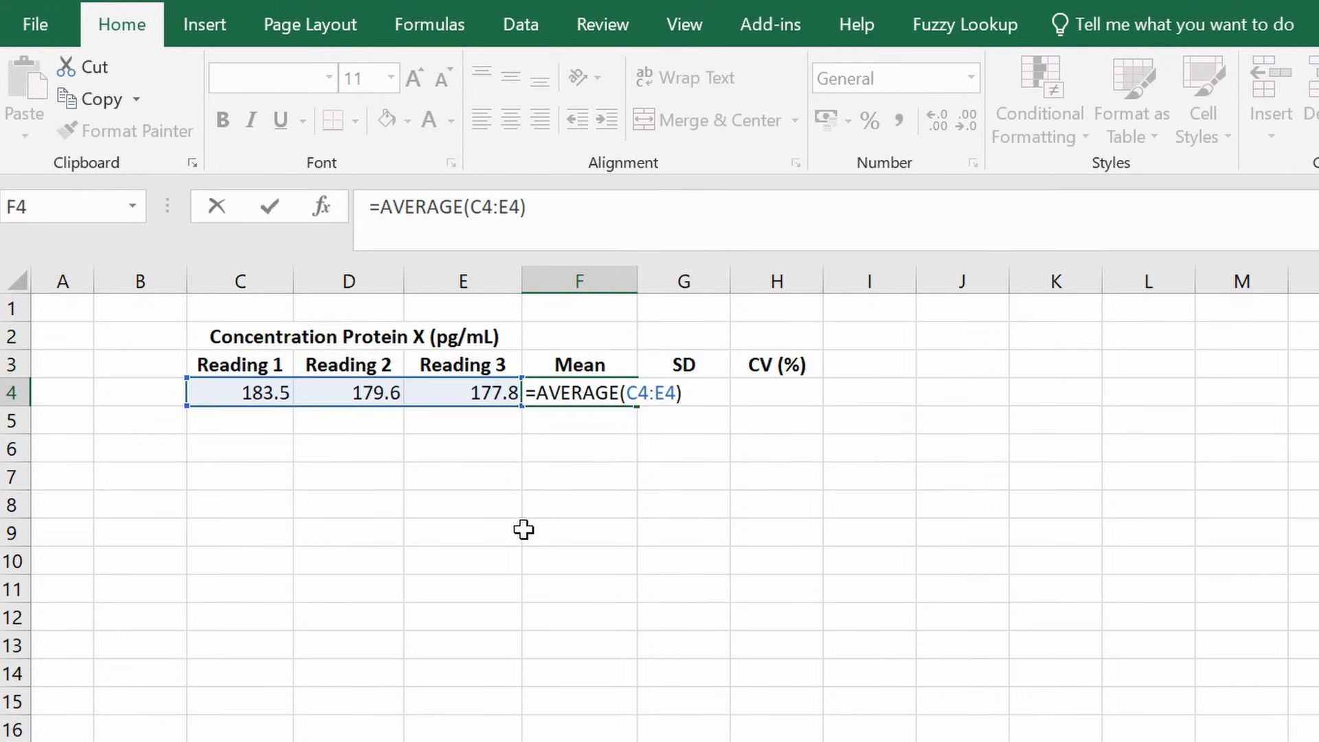
key(Enter)
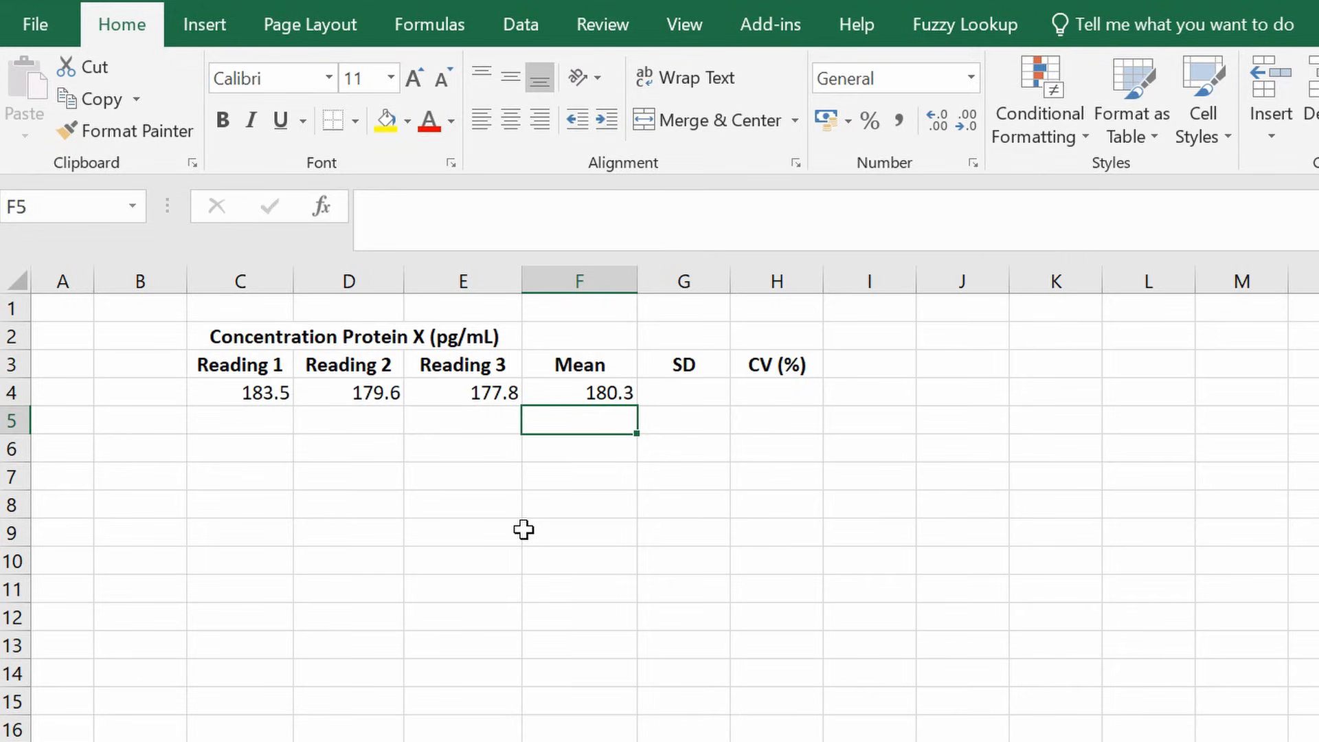
click(683, 393)
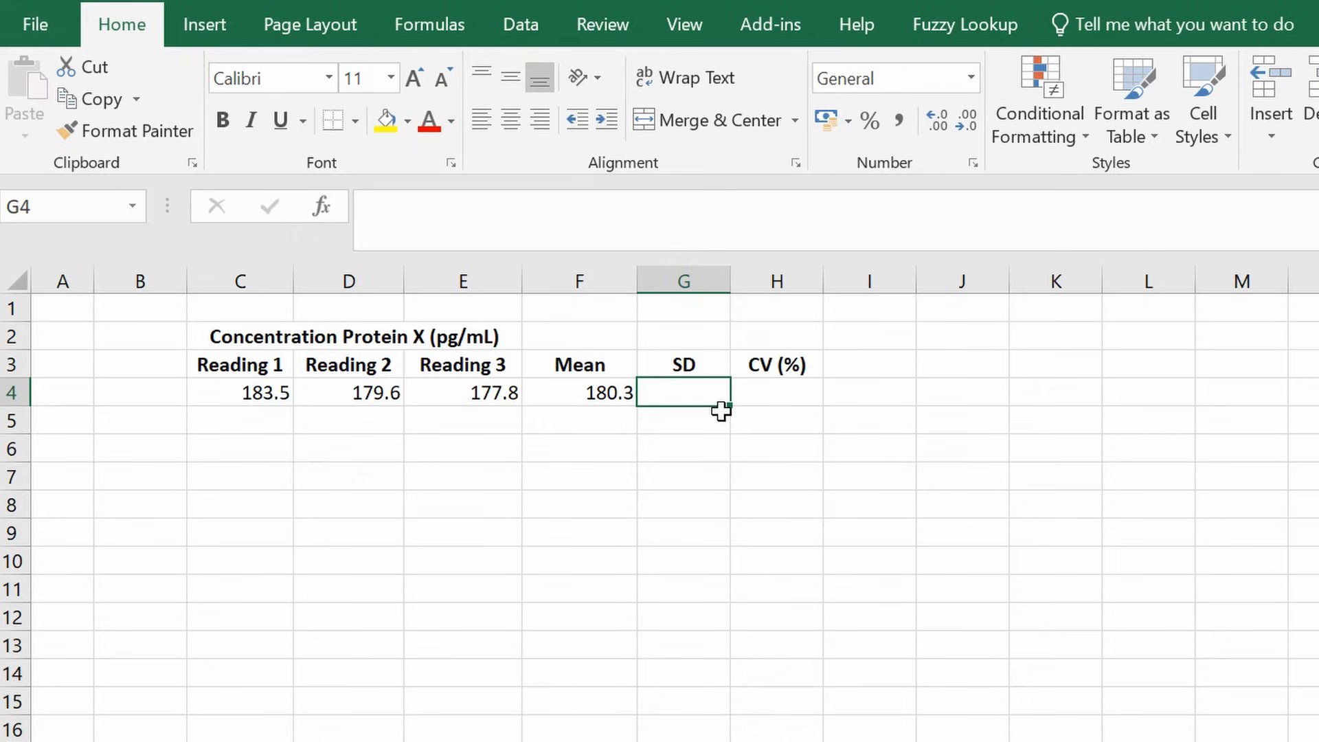
Enter =STDEV(C4:E4) in G4 to get the standard deviation 2.91376.
text(=S)
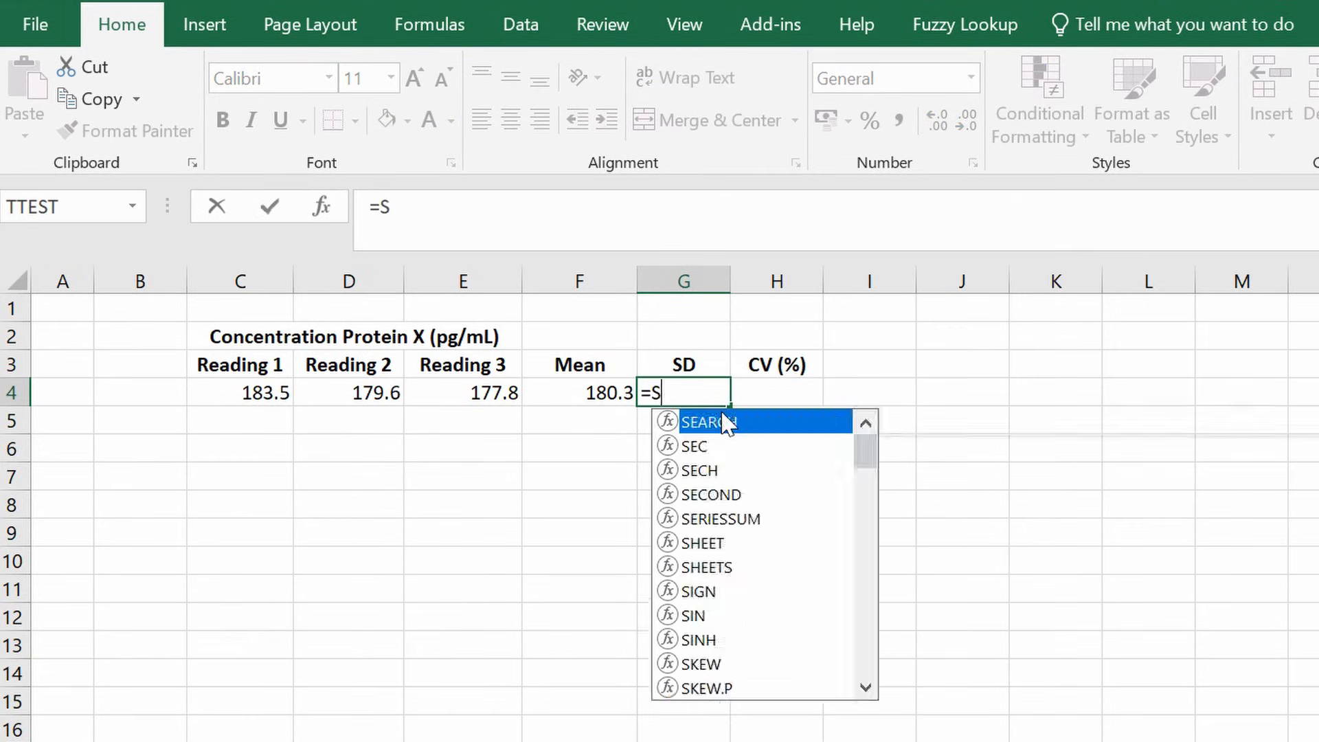
text(TDEV(C4:E4)
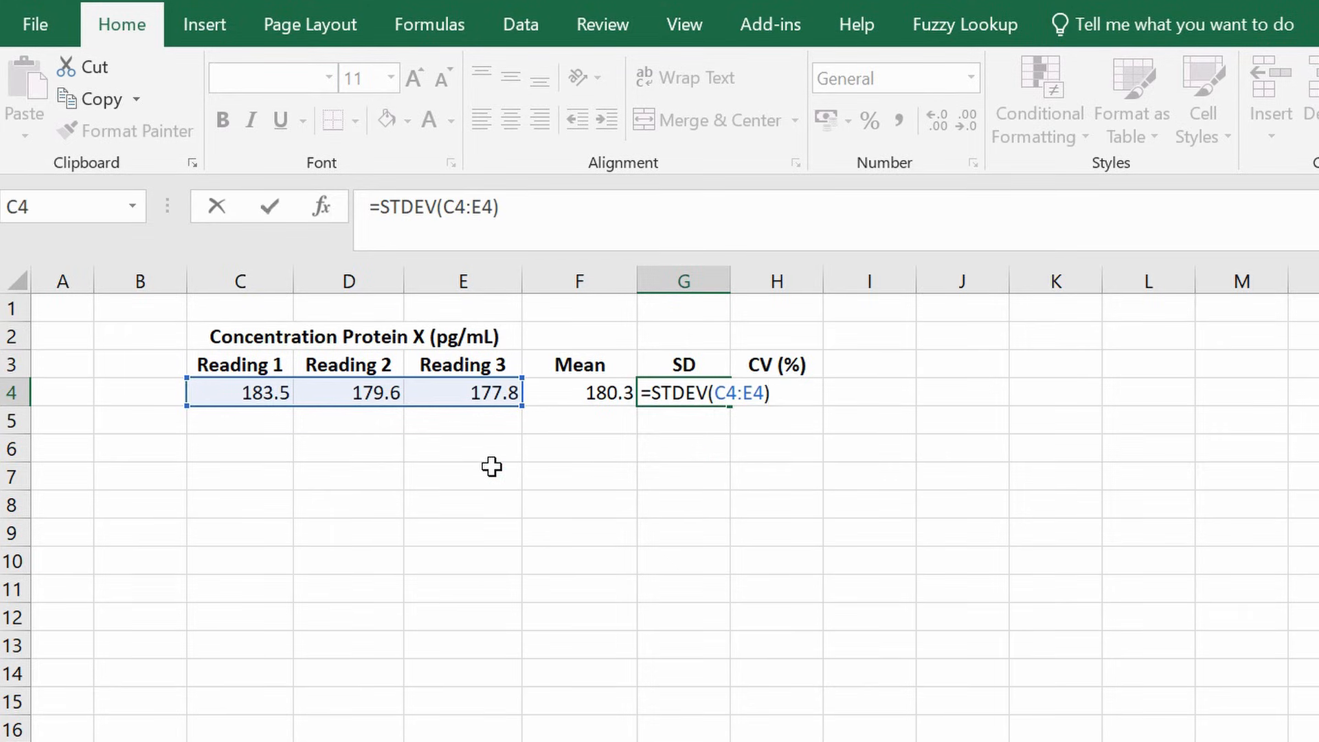
key(Enter)
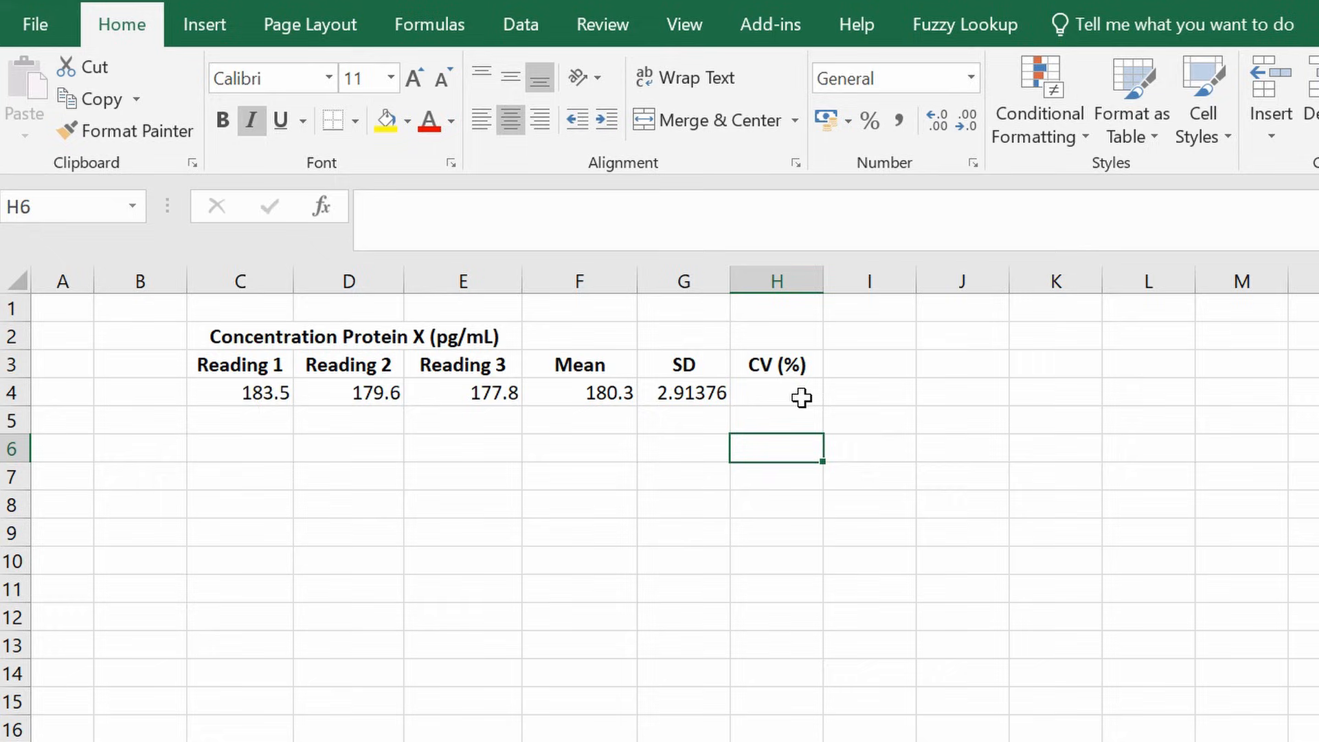
Enter =(G4/F4)*100 in H4 to get the CV 1.616062 and verify the formula.
click(800, 394)
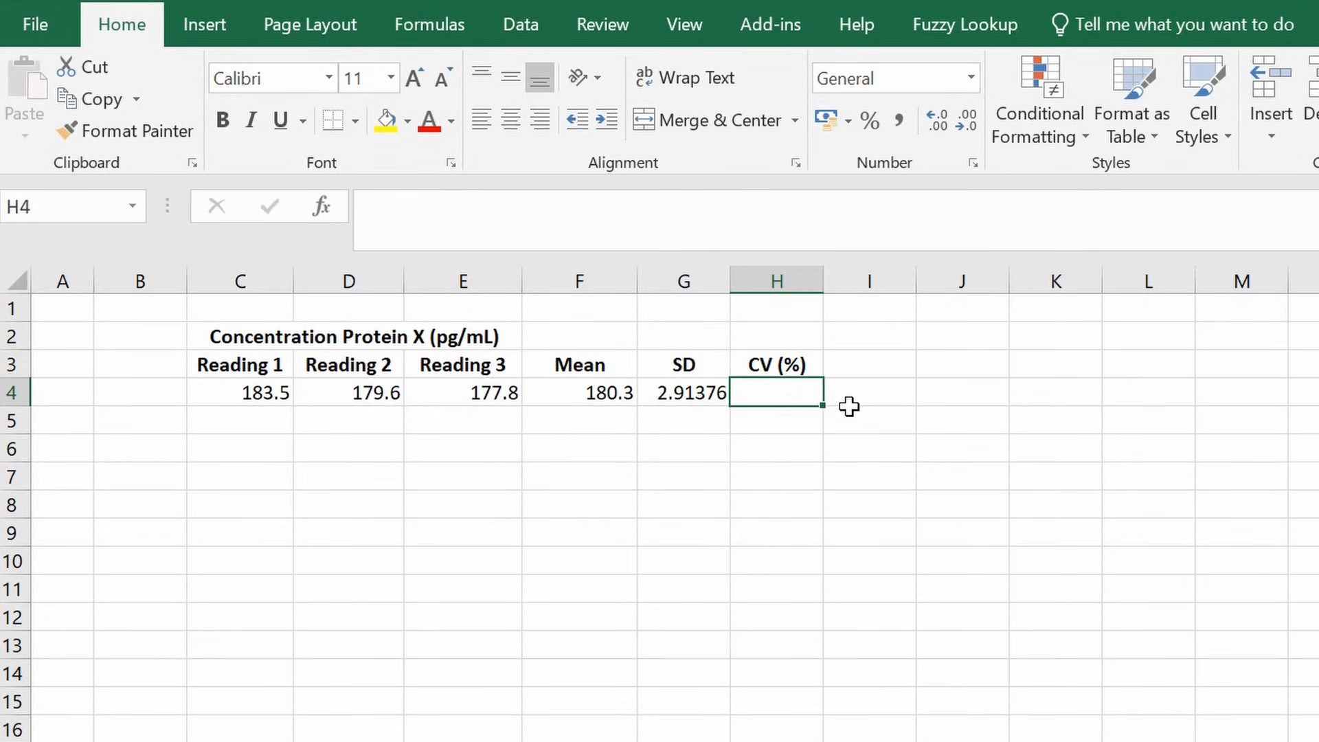
text(=()
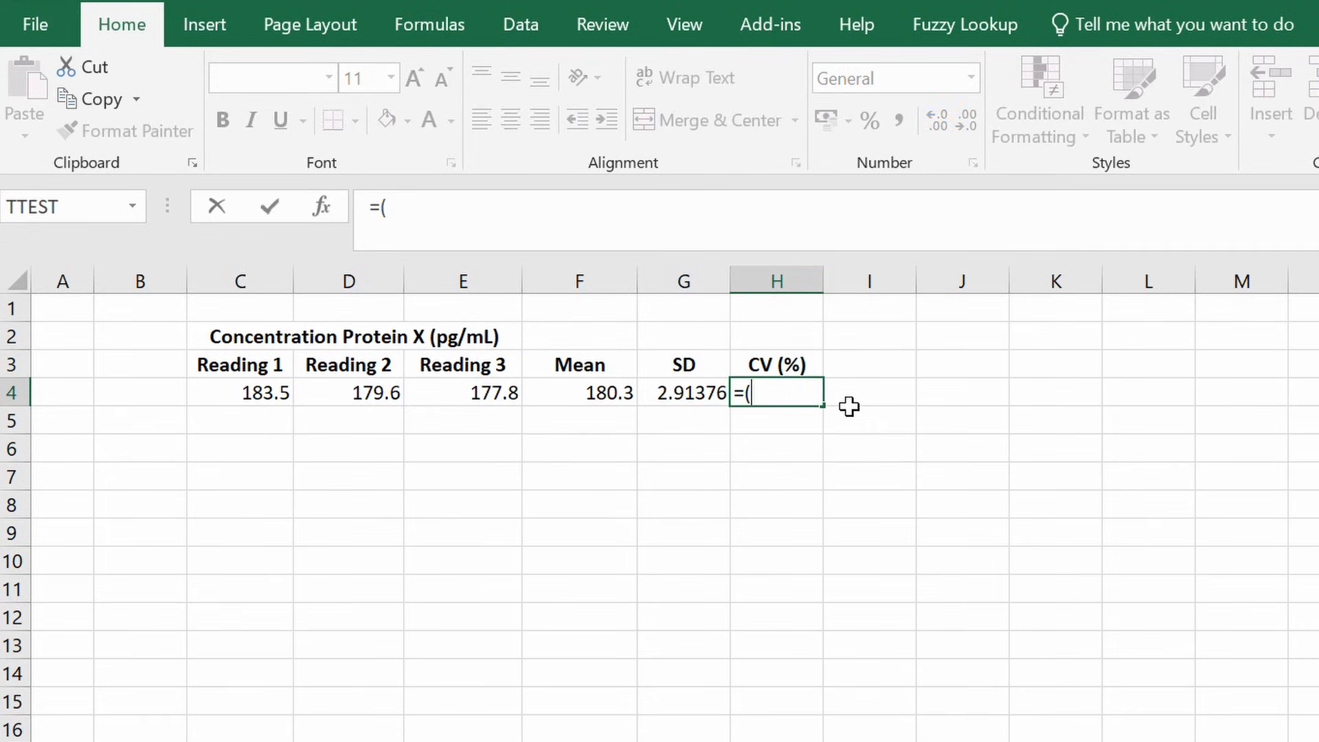
mouse_move(697, 396)
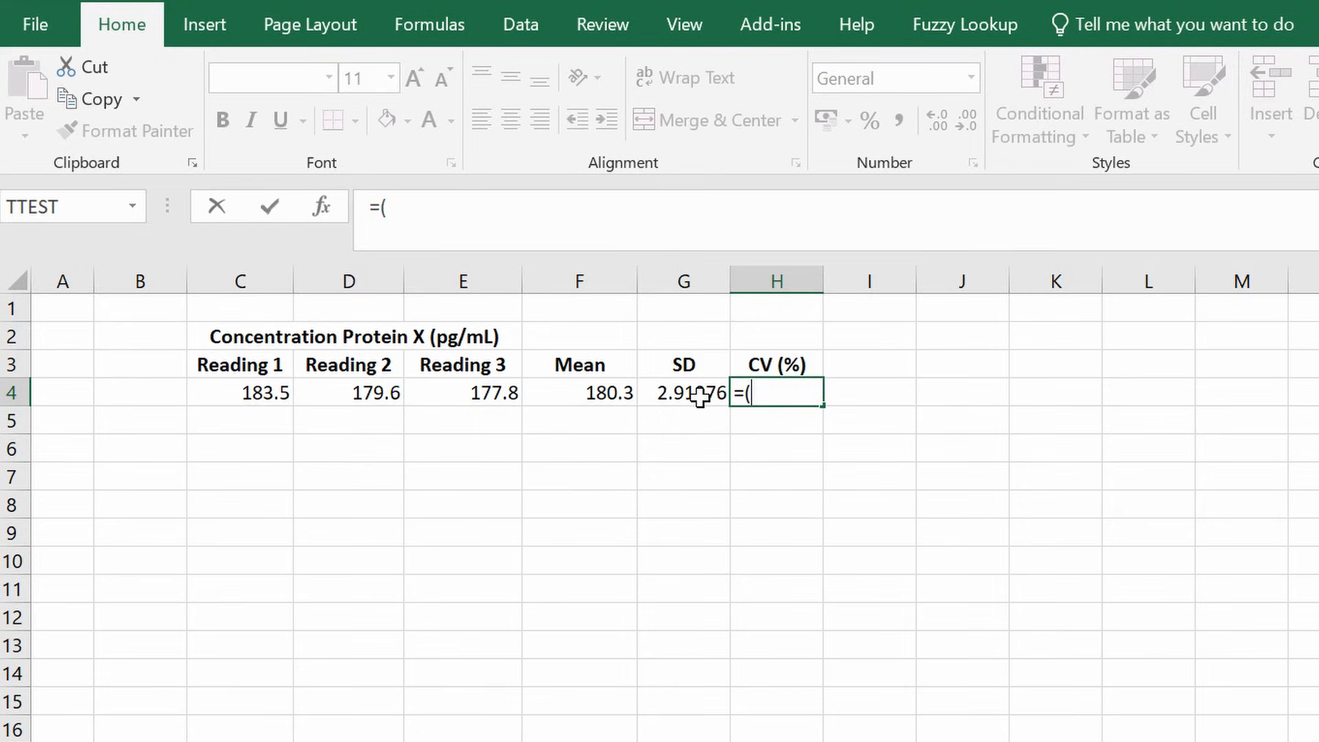
click(683, 393)
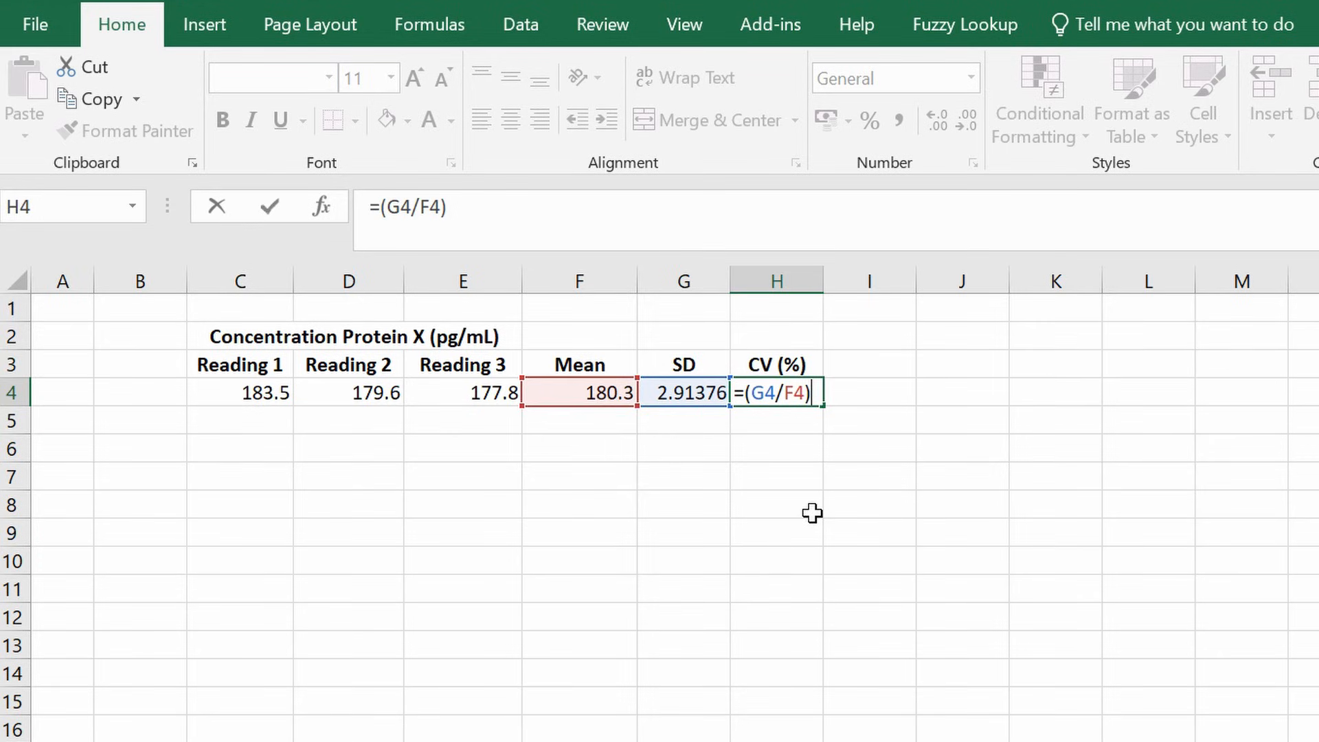
text(*)
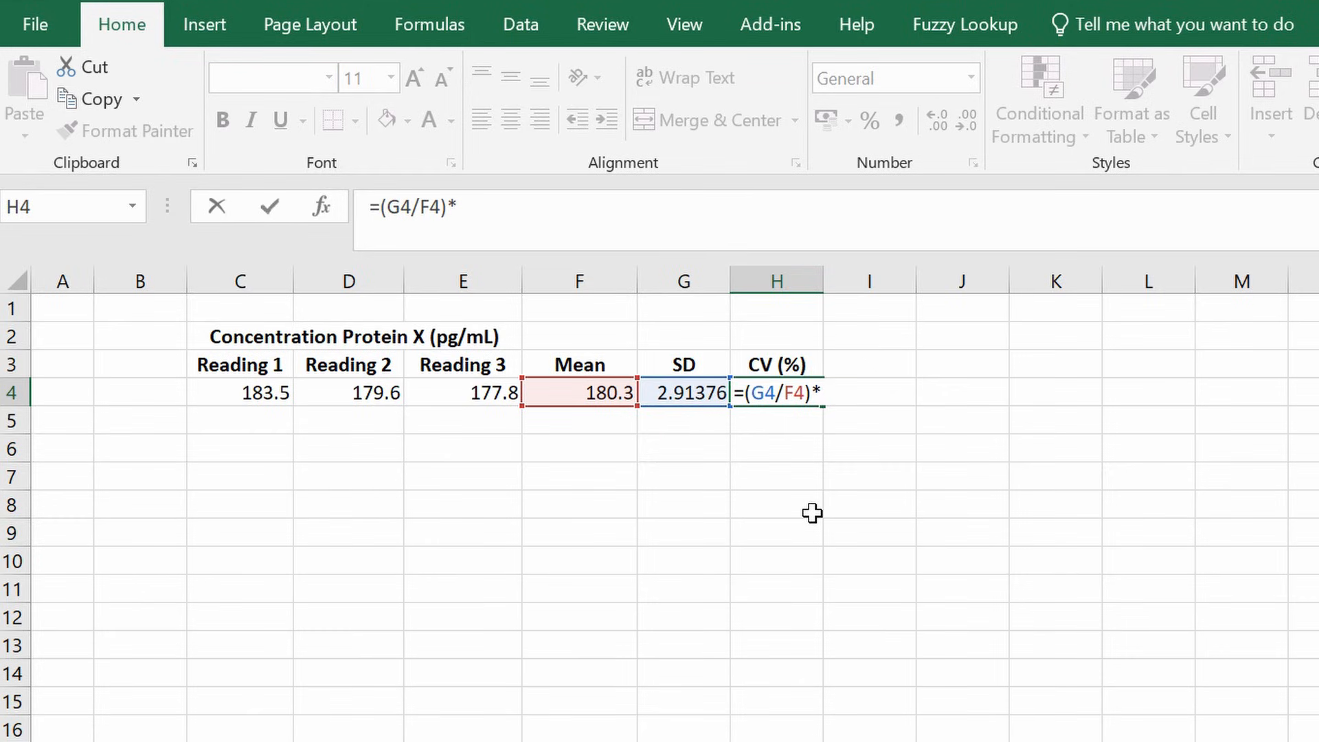
text(100)
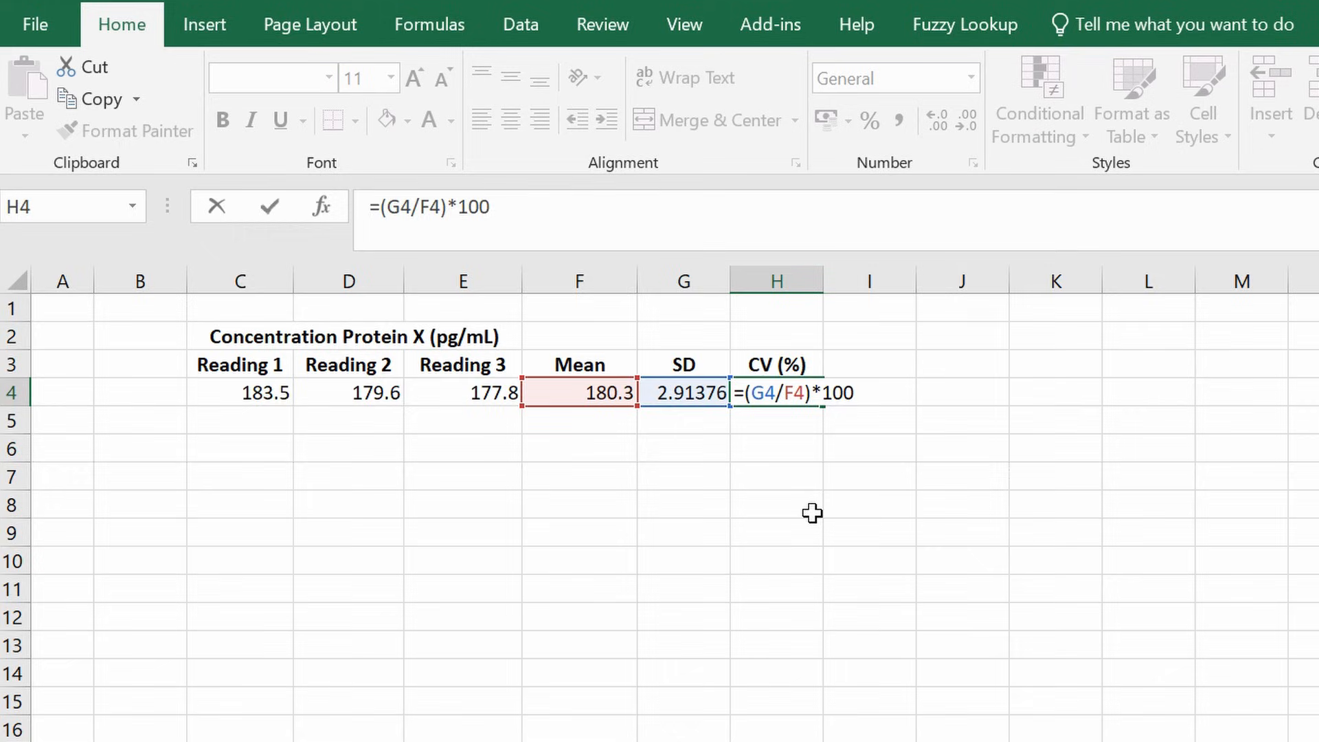
key(Enter)
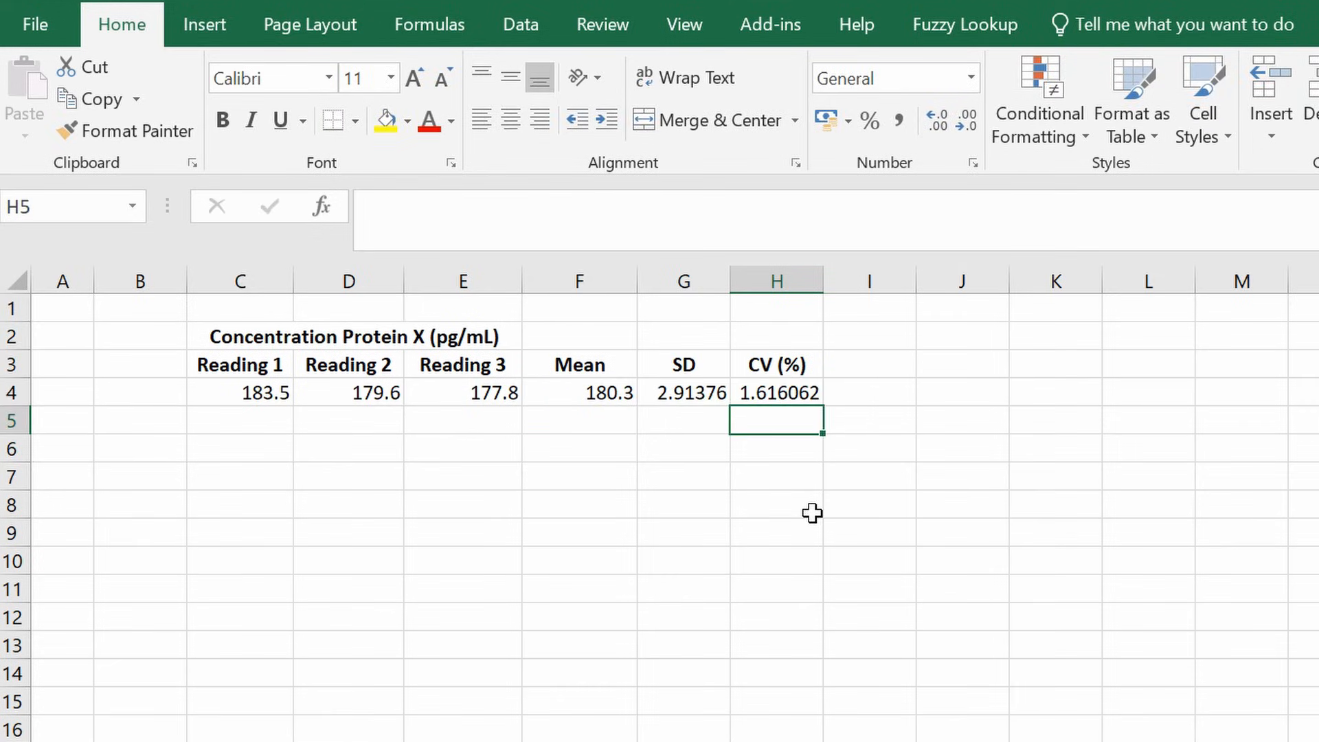
click(776, 393)
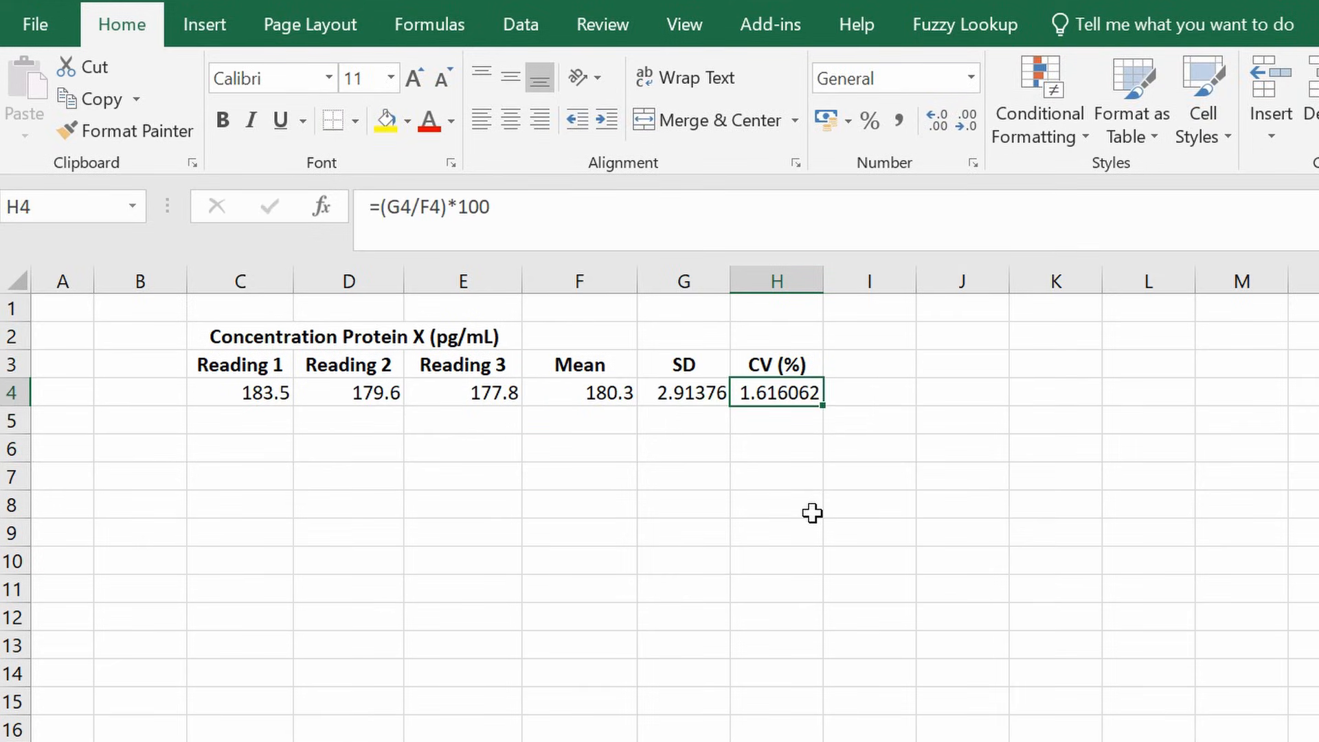